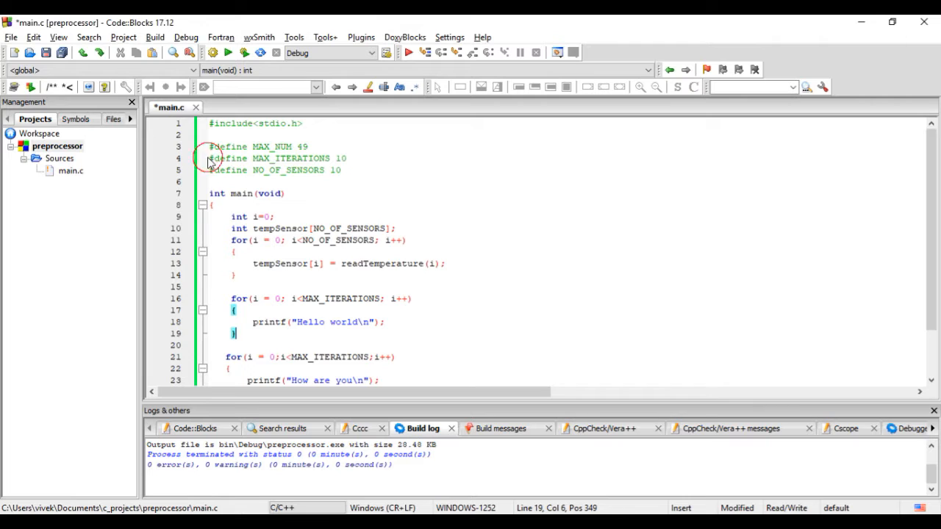
# Highlight the MAX_ITERATIONS value 10 and the NO_OF_SENSORS array size while explaining the macros
pyautogui.doubleClick(283, 158)
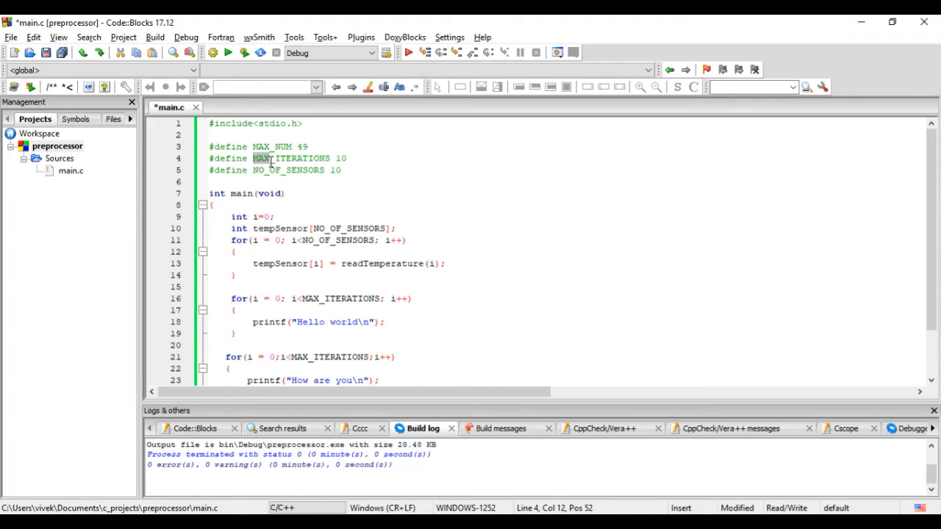
pyautogui.doubleClick(292, 158)
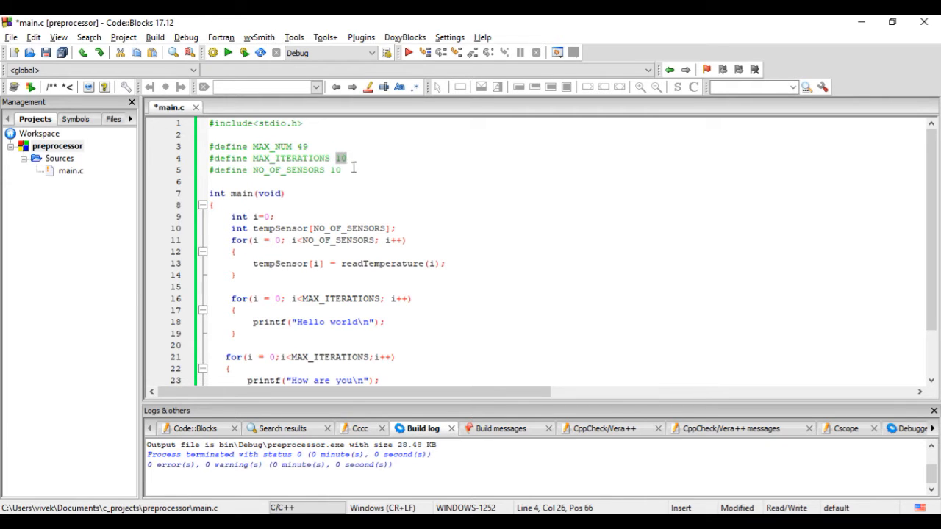
pyautogui.moveTo(360, 163)
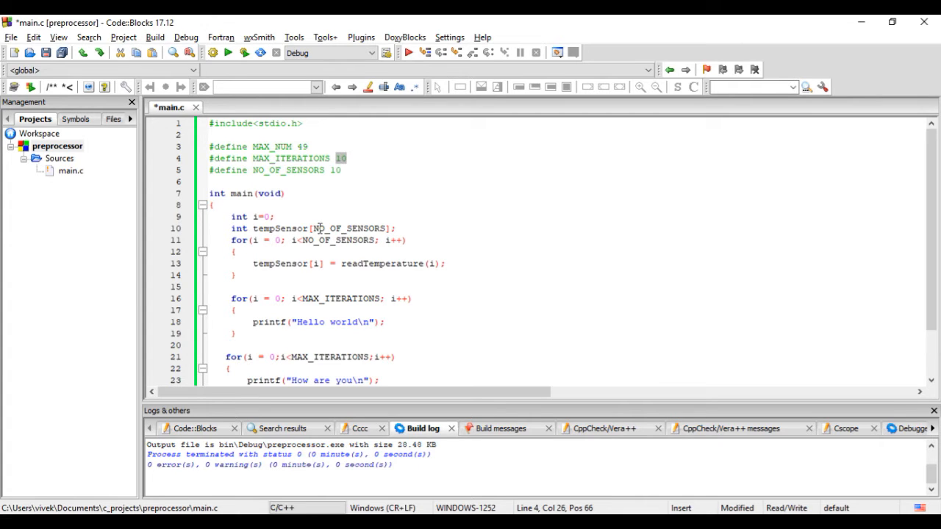
pyautogui.doubleClick(349, 228)
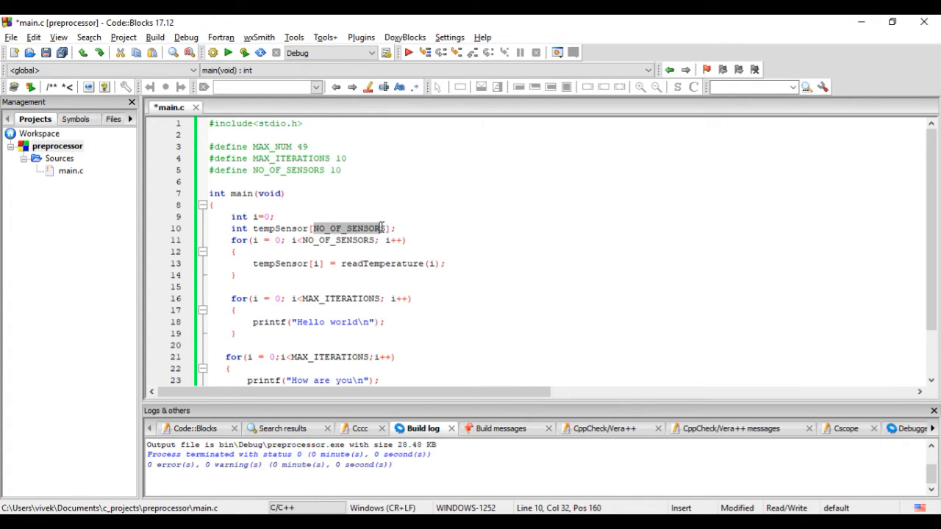
pyautogui.doubleClick(350, 228)
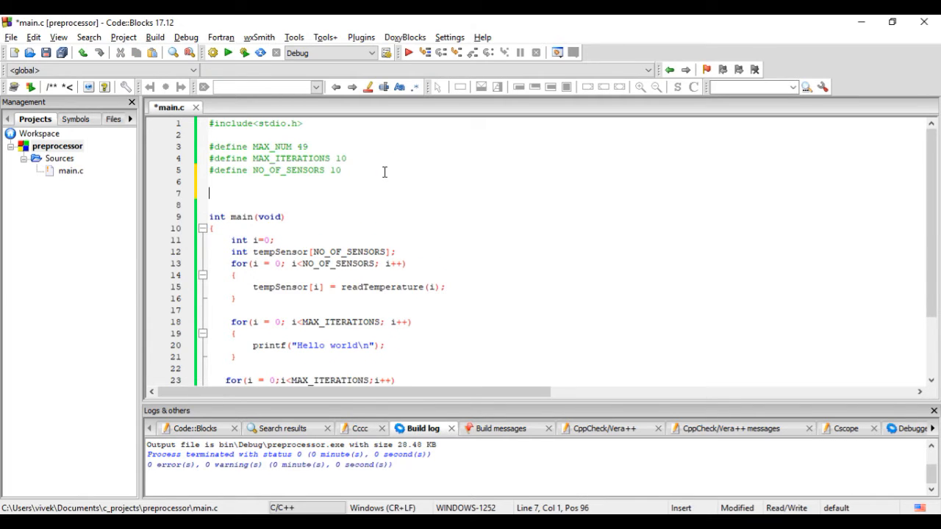
# Type '#define AREA(l,b) (l * b)' on the new line below the existing defines
pyautogui.write('#define')
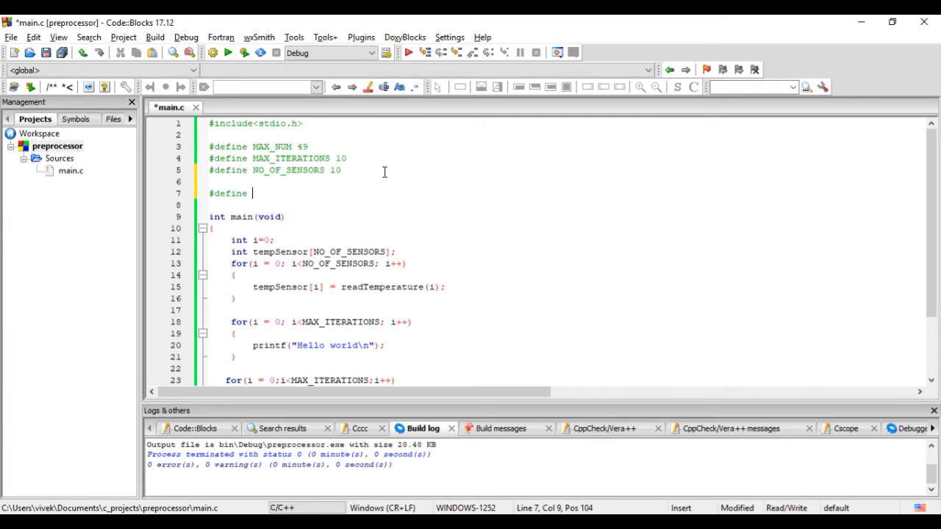
pyautogui.write('AREA()')
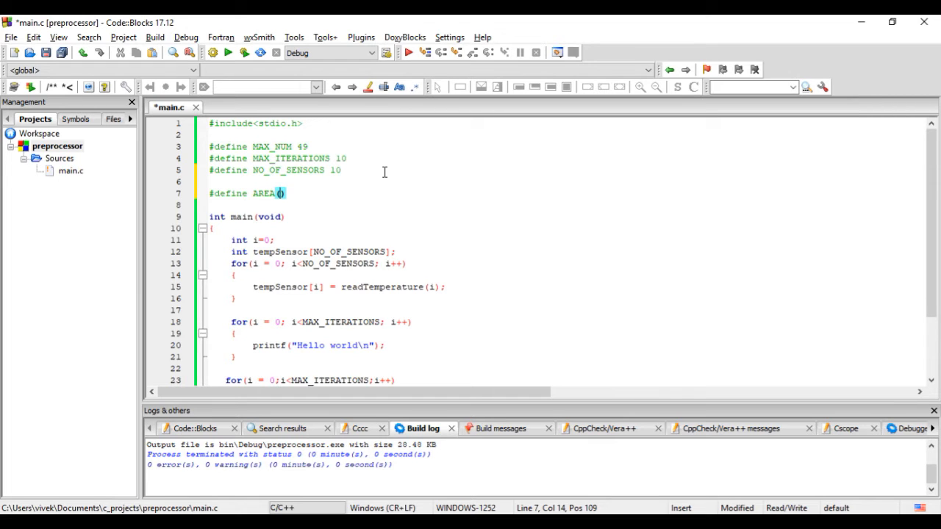
pyautogui.write('i')
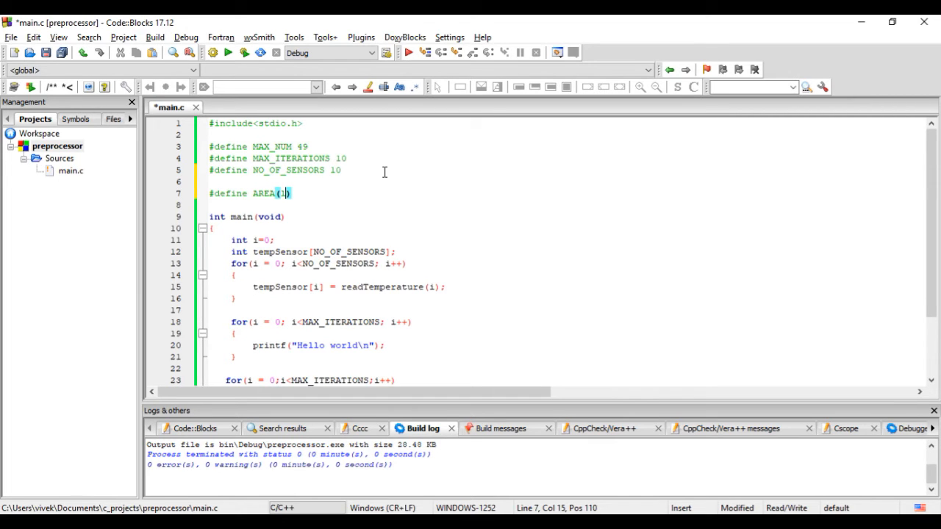
pyautogui.write(',b)')
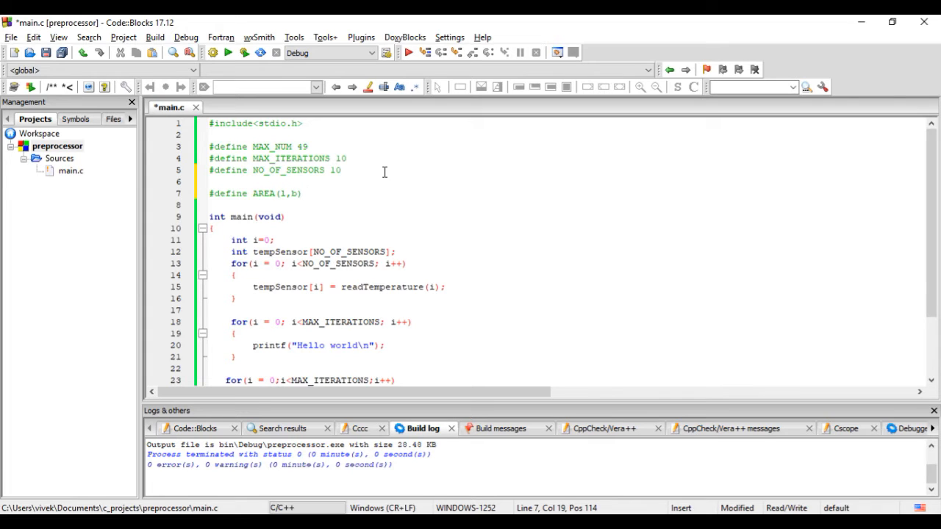
pyautogui.write('(1')
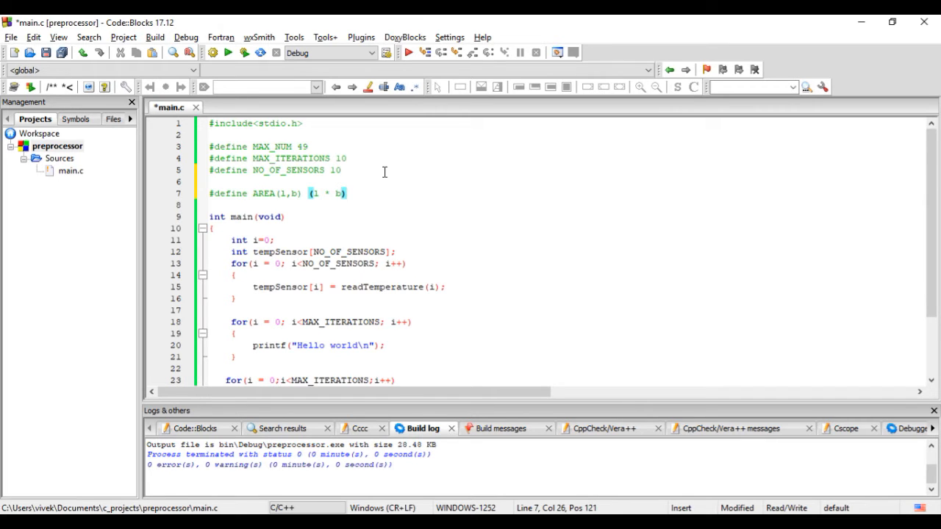
pyautogui.scroll(-3)
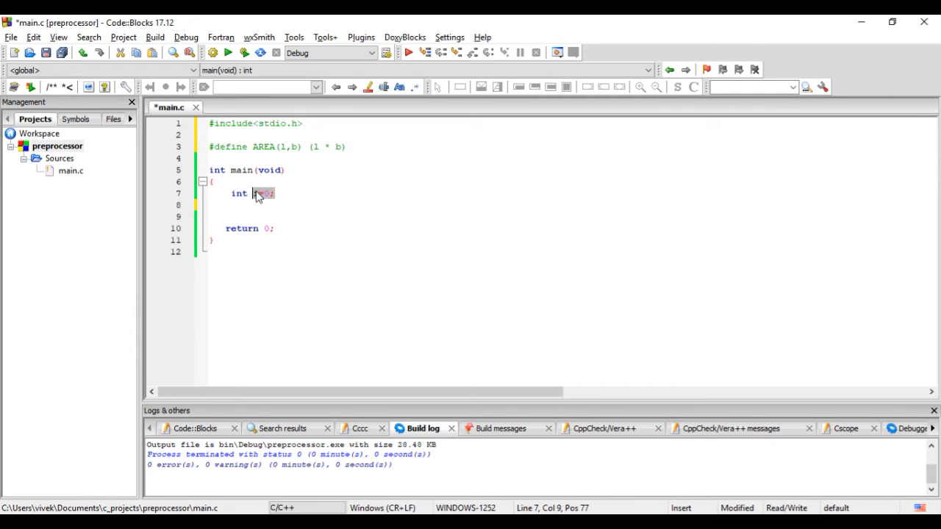
# Declare 'int length = 5, breadth = 10;' in main()
pyautogui.write('lenget')
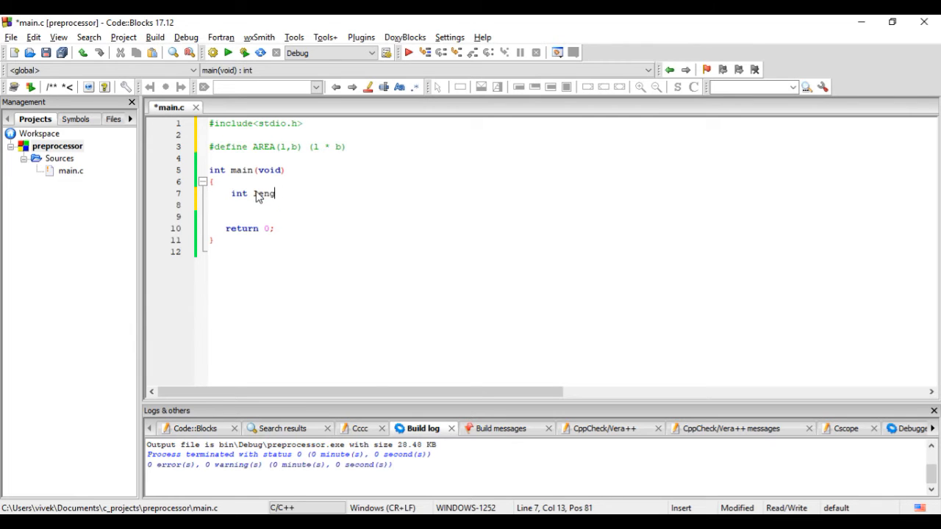
pyautogui.write('gth =')
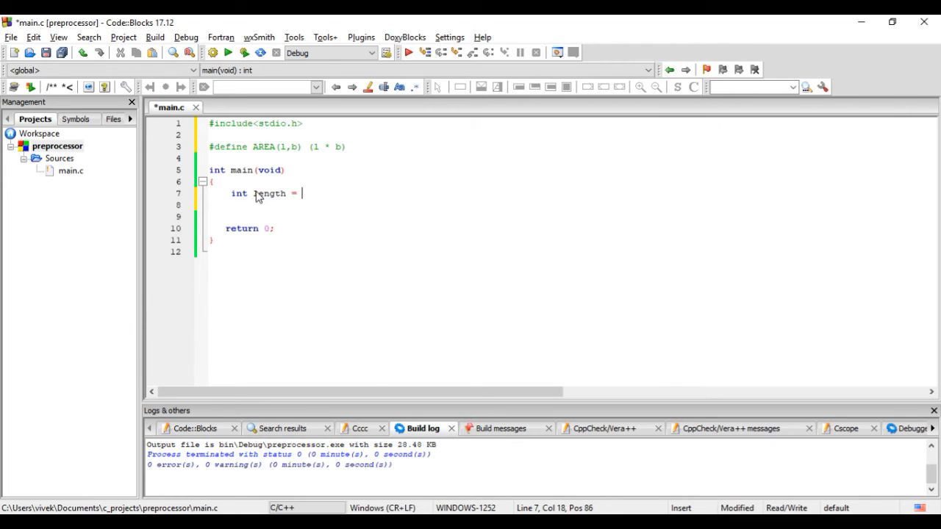
pyautogui.write('5, bre')
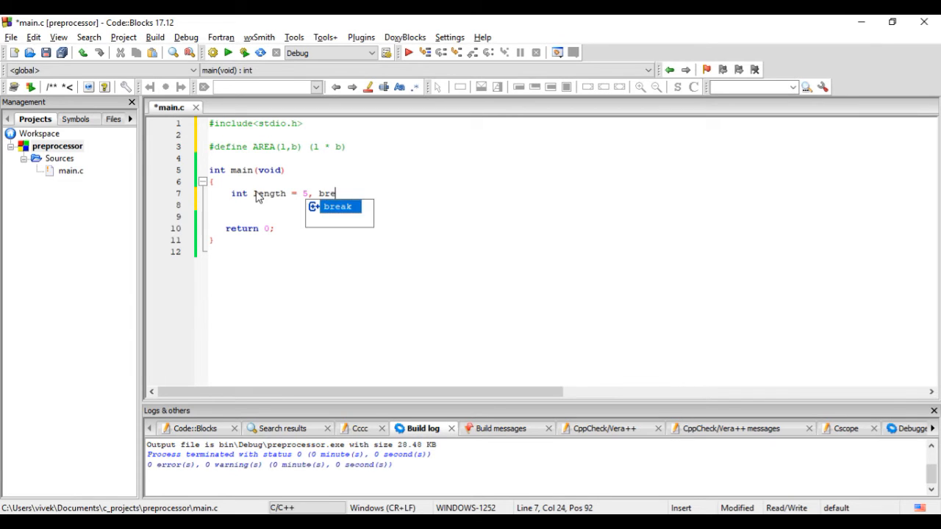
pyautogui.write('adth')
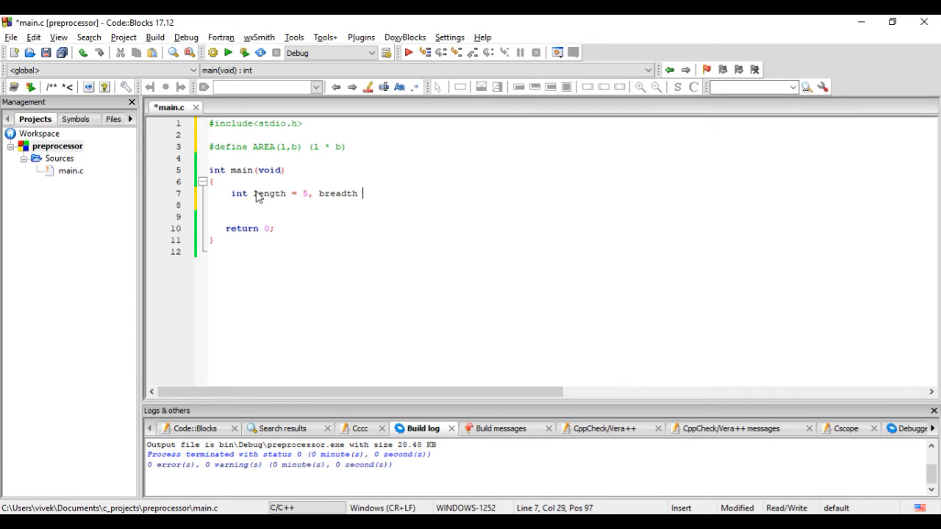
pyautogui.write('= 10;')
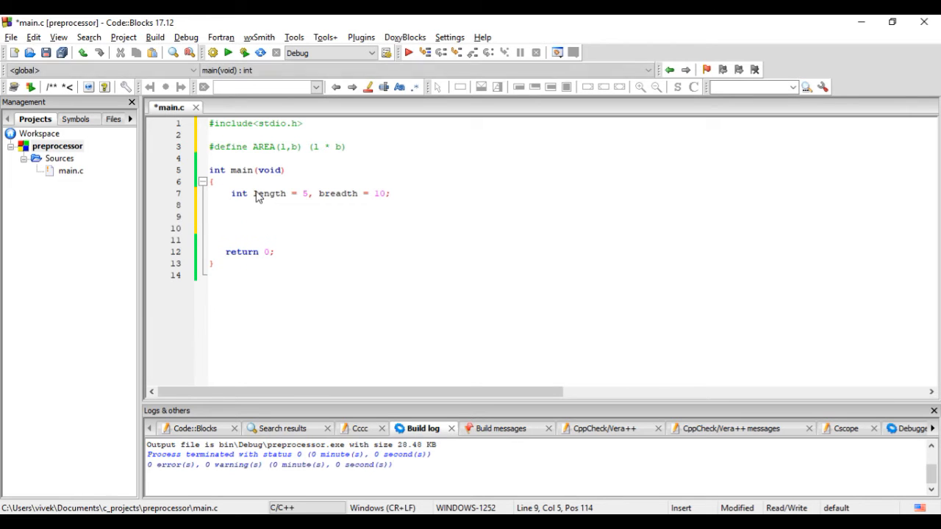
# Add printf("The area is = %d\n", AREA(length,breadth)); to print the area
pyautogui.write('printf(')
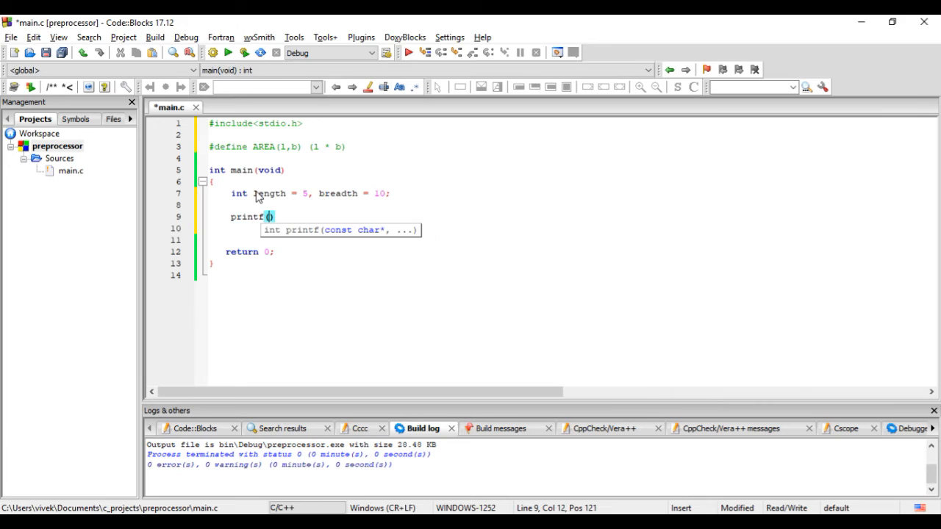
pyautogui.write('"The "')
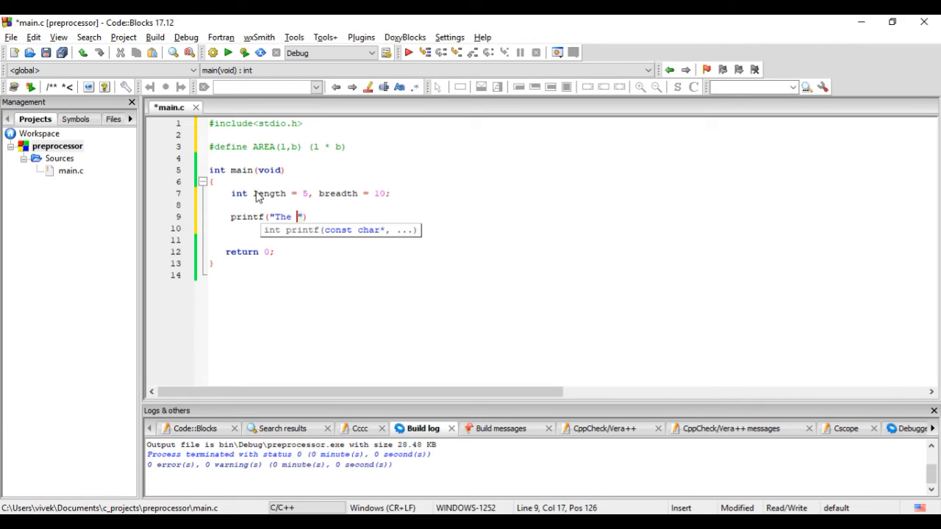
pyautogui.write('area')
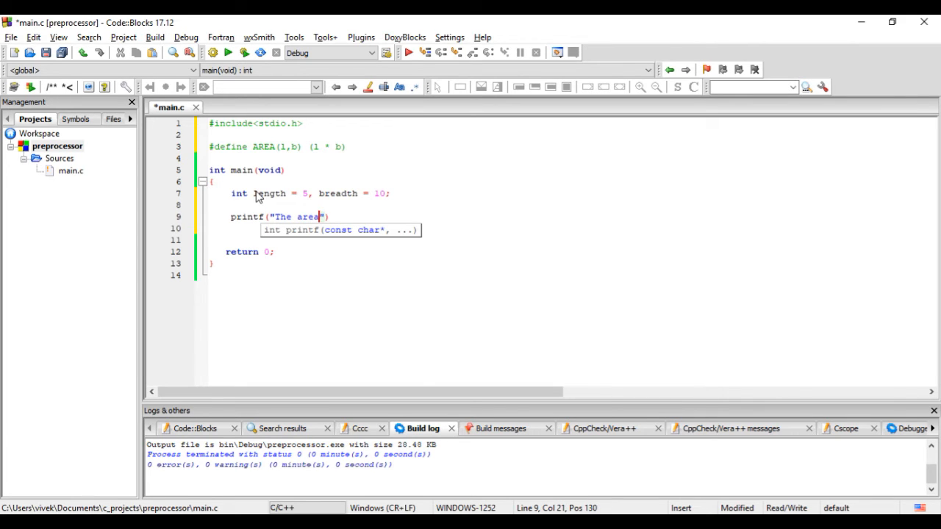
pyautogui.write('is = %d')
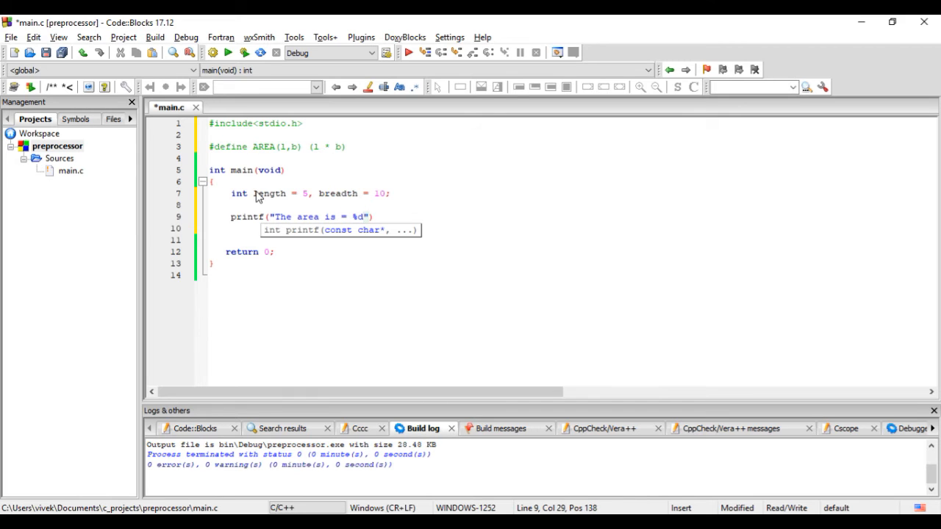
pyautogui.write('\\n')
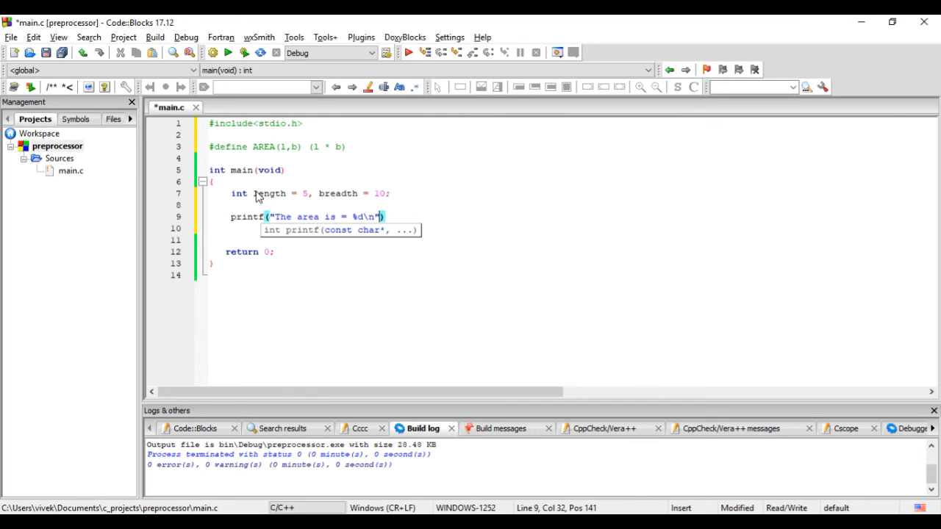
pyautogui.write(',')
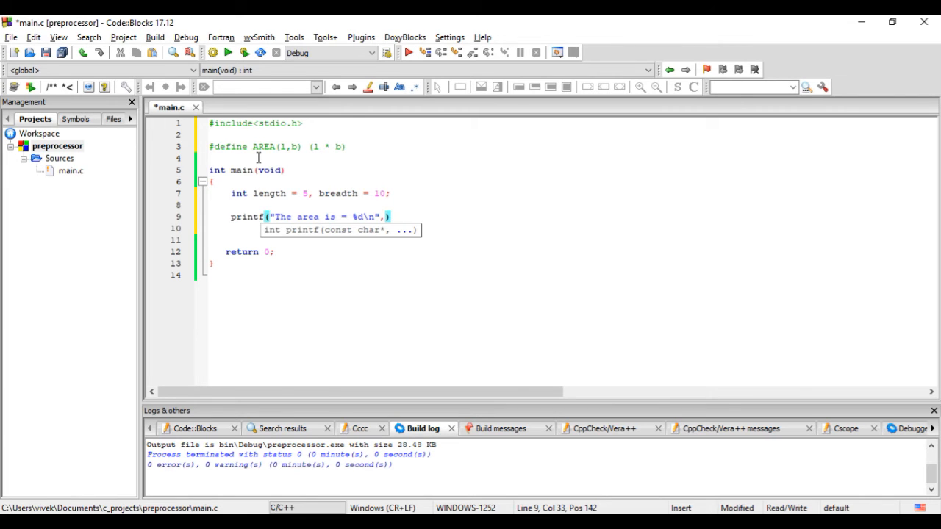
pyautogui.write('AREA')
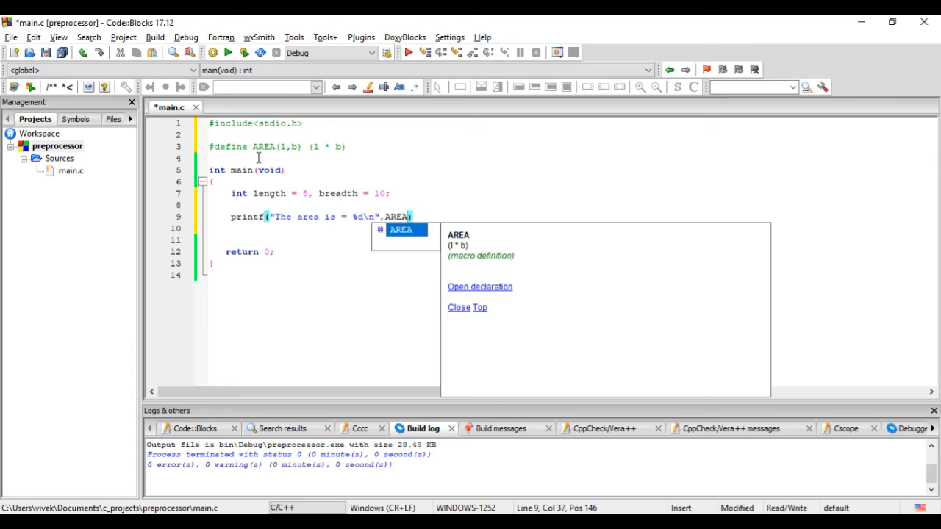
pyautogui.write('(length,')
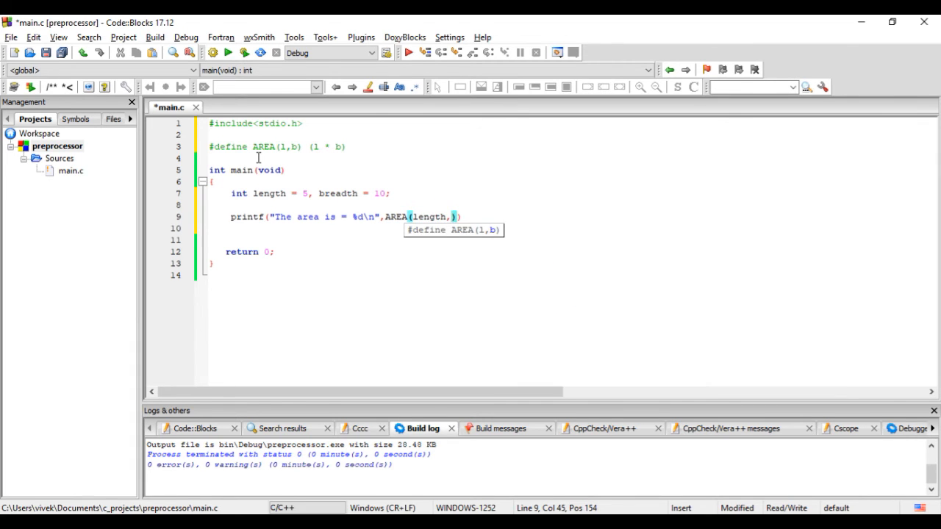
pyautogui.write('breadth')
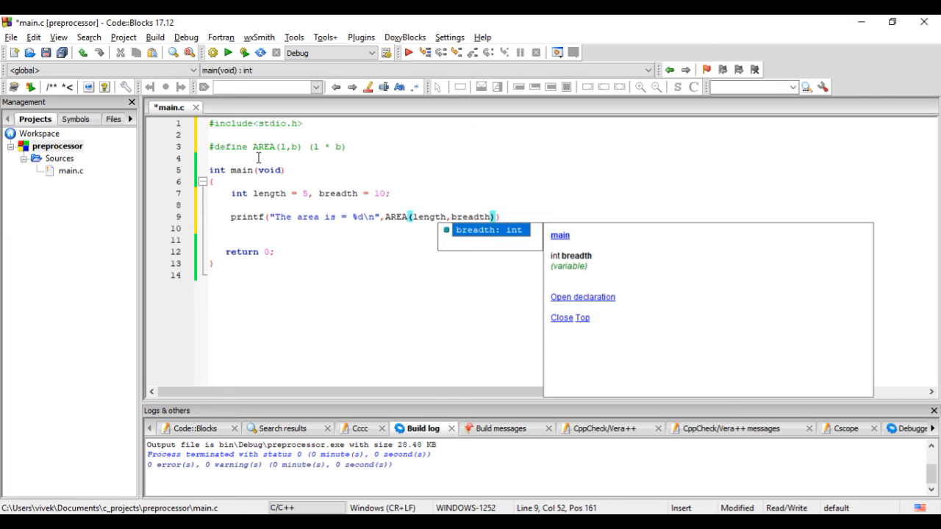
pyautogui.write(');')
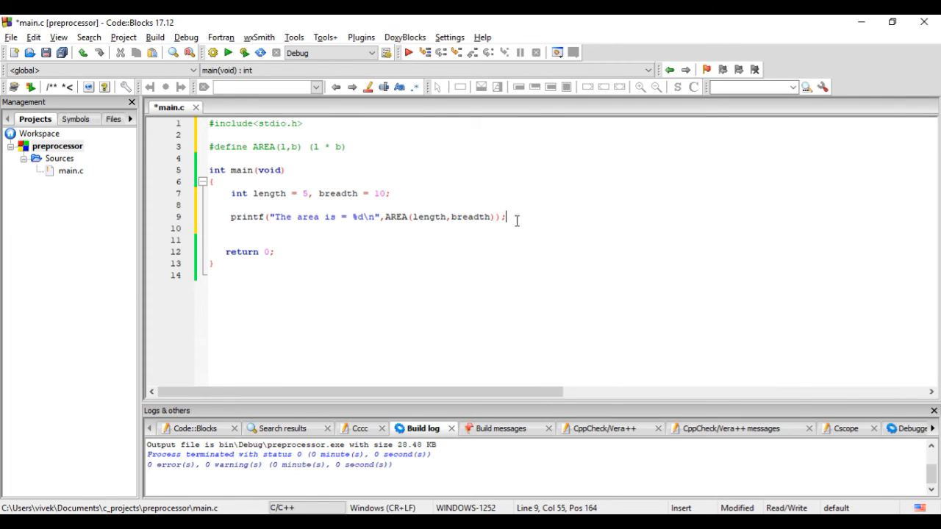
# Save main.c, build the project, and run it to show 'The area is = 50'
pyautogui.click(168, 52)
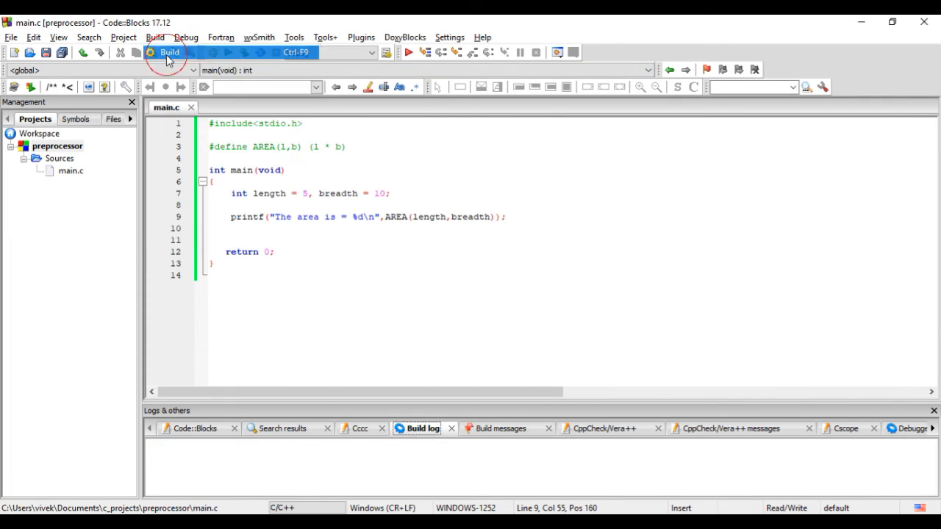
pyautogui.click(169, 52)
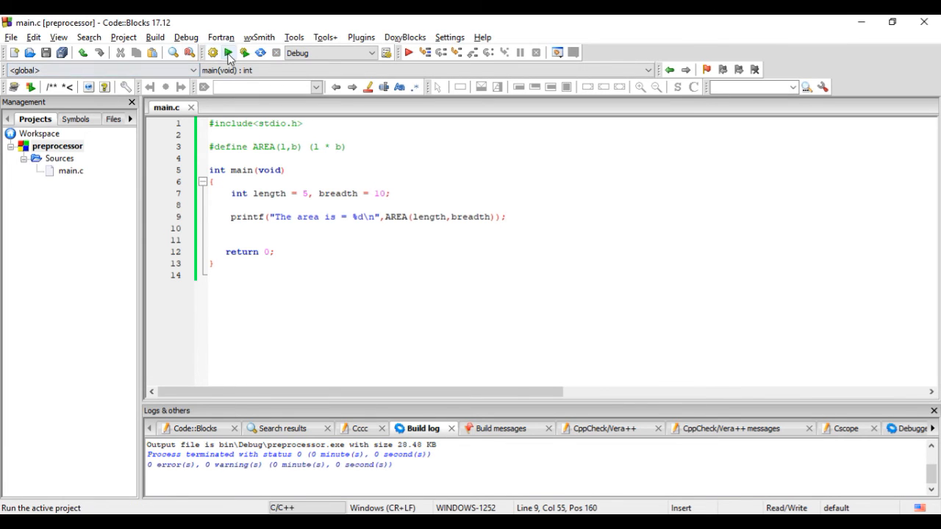
pyautogui.click(228, 52)
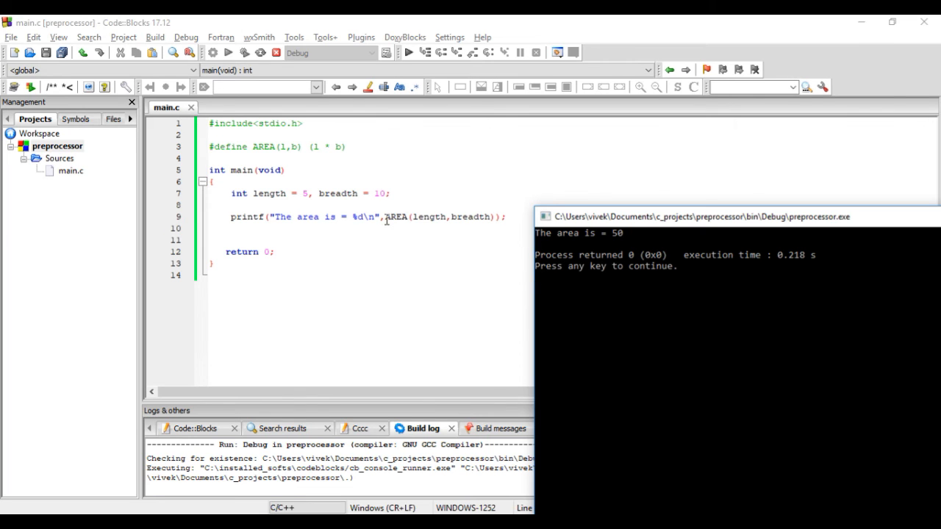
pyautogui.moveTo(310, 148)
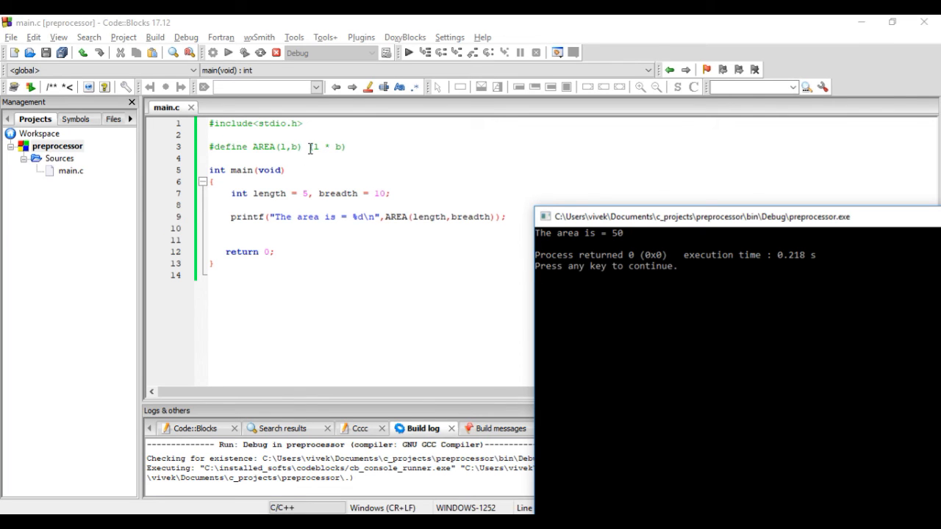